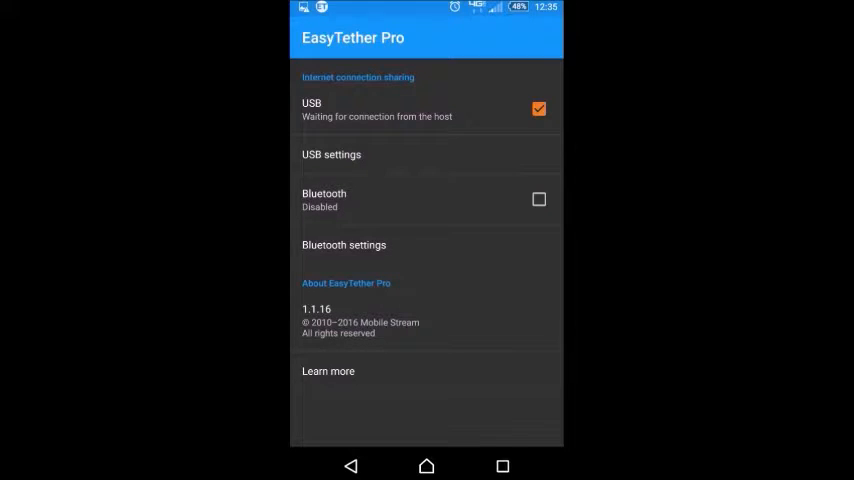
Walk the USB setup wizard for a Windows computer and reach the drivers download page.
{"action": "left_click", "coordinate": [332, 154]}
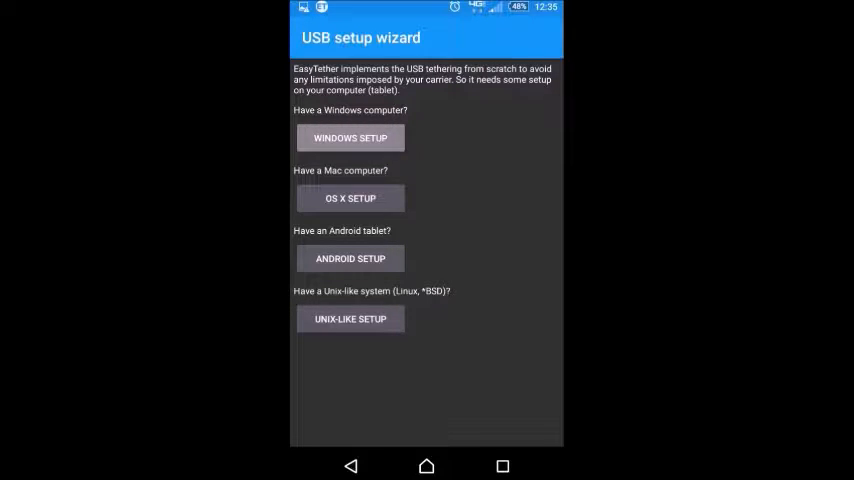
{"action": "left_click", "coordinate": [350, 138]}
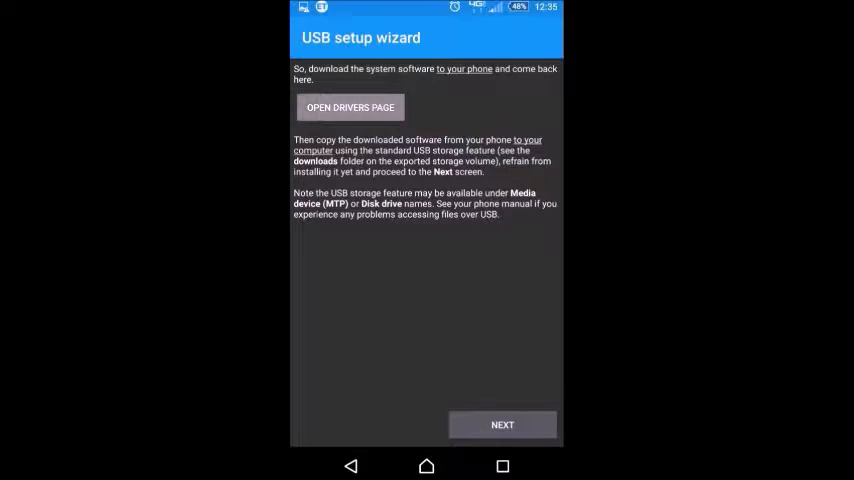
{"action": "left_click", "coordinate": [350, 108]}
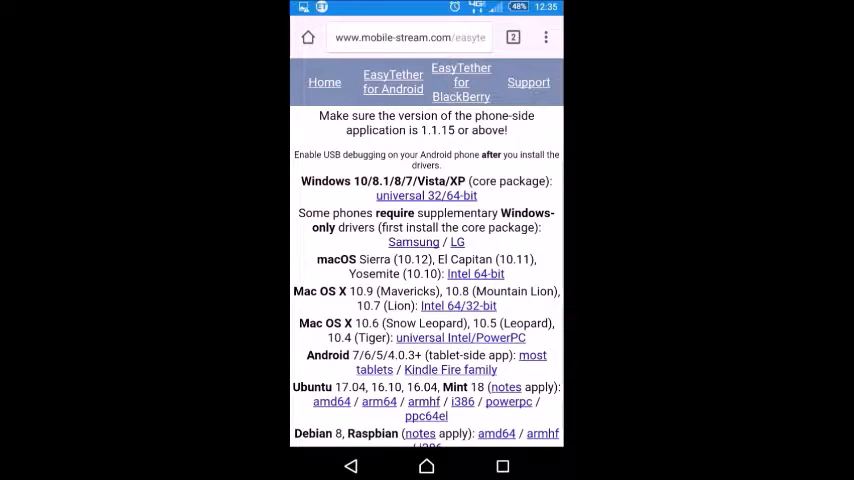
{"action": "scroll", "scroll_direction": "down", "scroll_amount": 3}
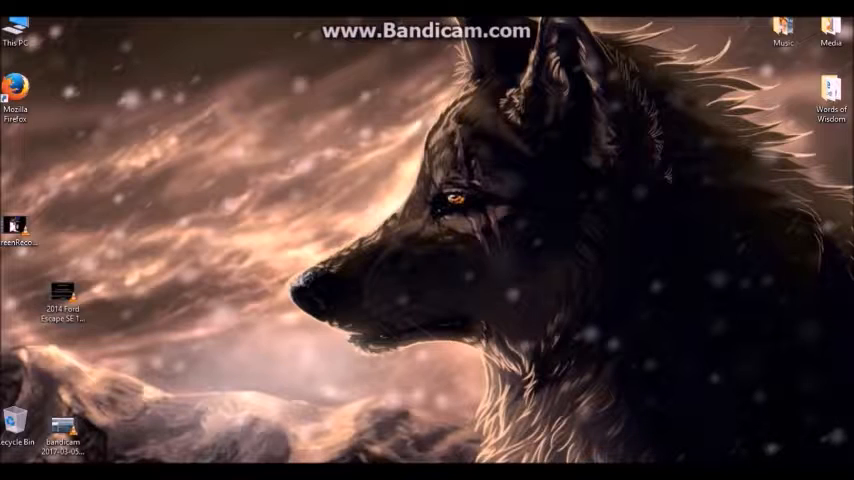
{"action": "mouse_move", "coordinate": [40, 70]}
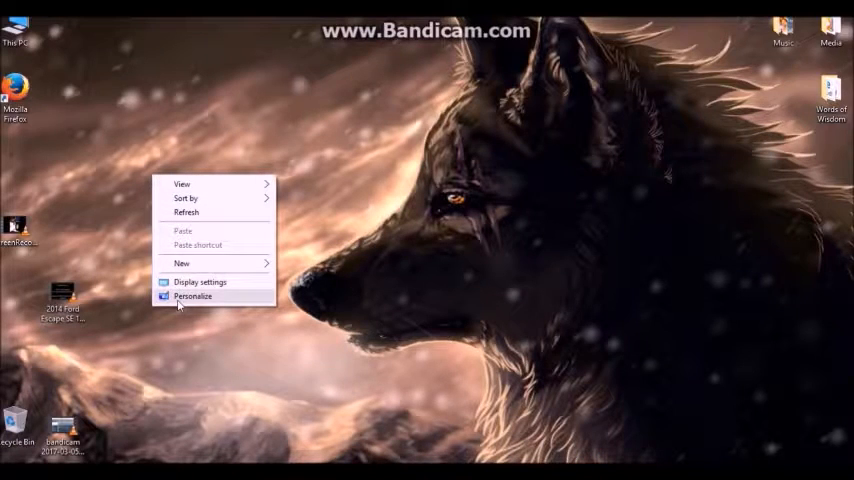
Reach the desktop icon settings via Personalization's Themes page.
{"action": "left_click", "coordinate": [192, 296]}
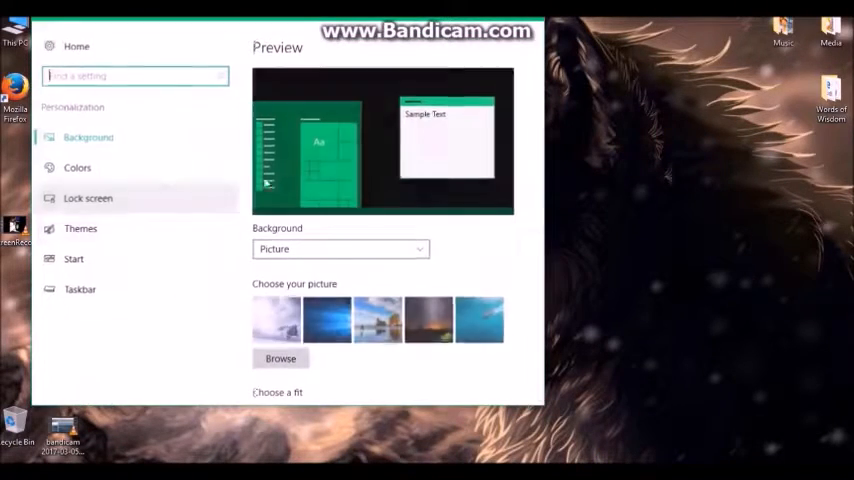
{"action": "left_click", "coordinate": [80, 228]}
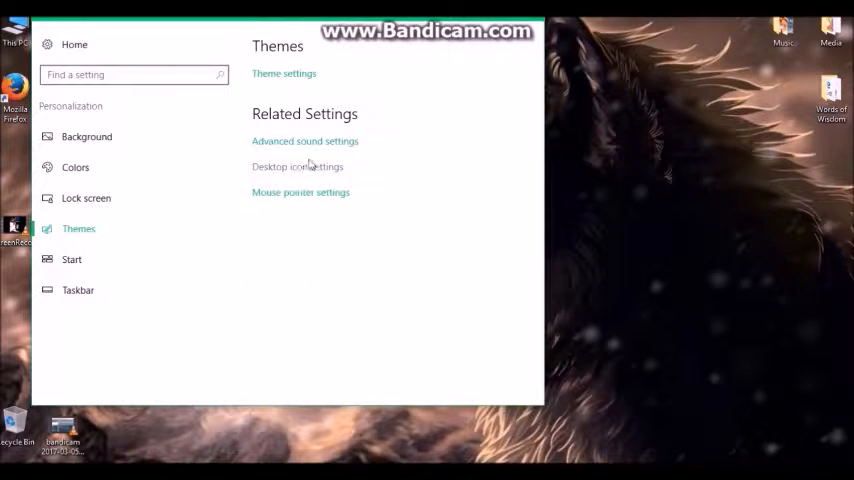
{"action": "left_click", "coordinate": [296, 166]}
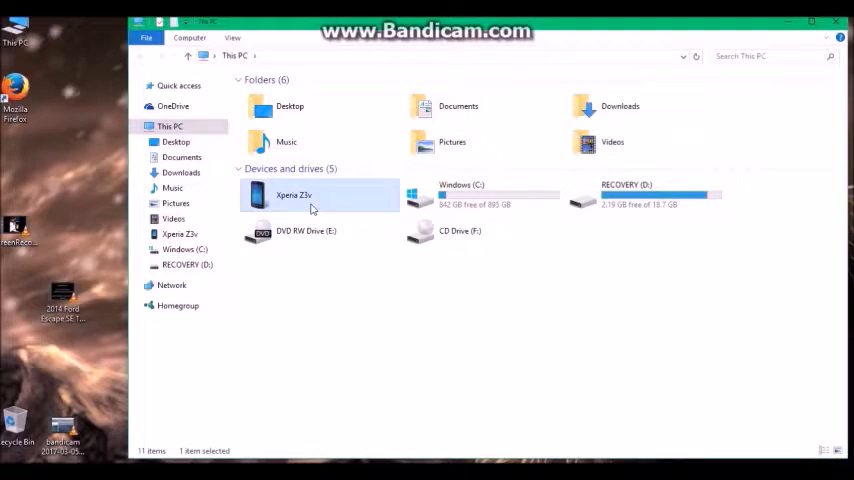
Browse into the Xperia Z3v phone's Internal storage and its downloads folder.
{"action": "double_click", "coordinate": [292, 196]}
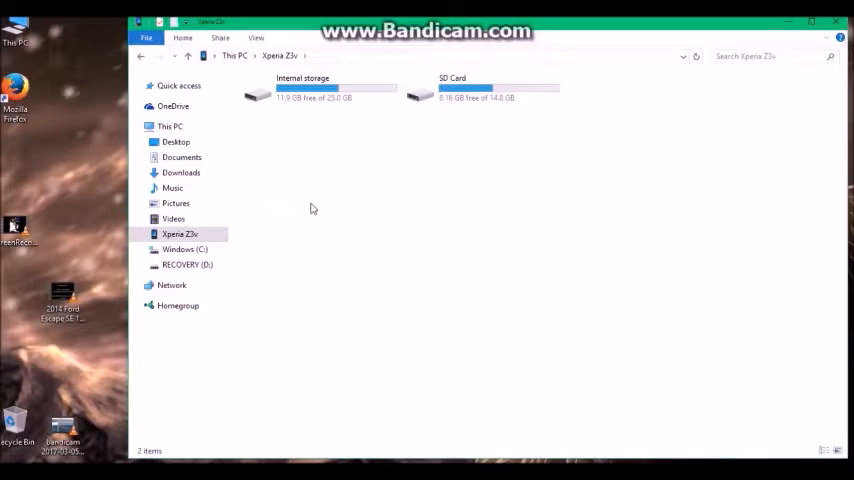
{"action": "double_click", "coordinate": [302, 90]}
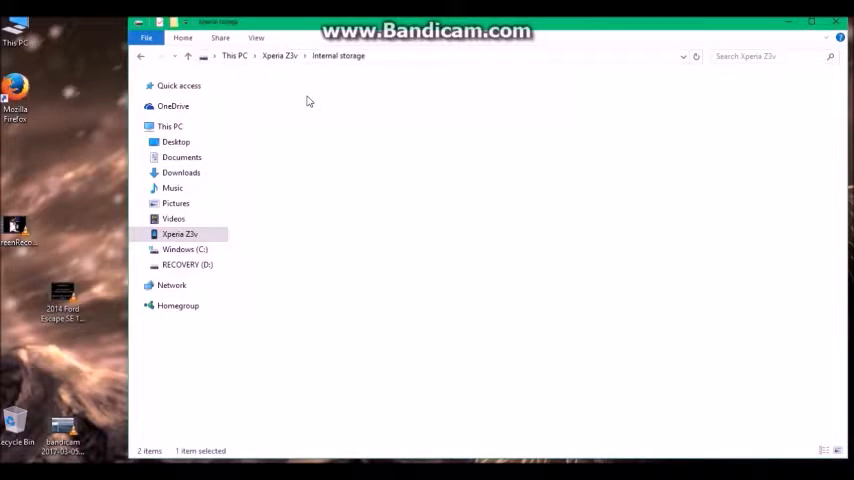
{"action": "double_click", "coordinate": [180, 234]}
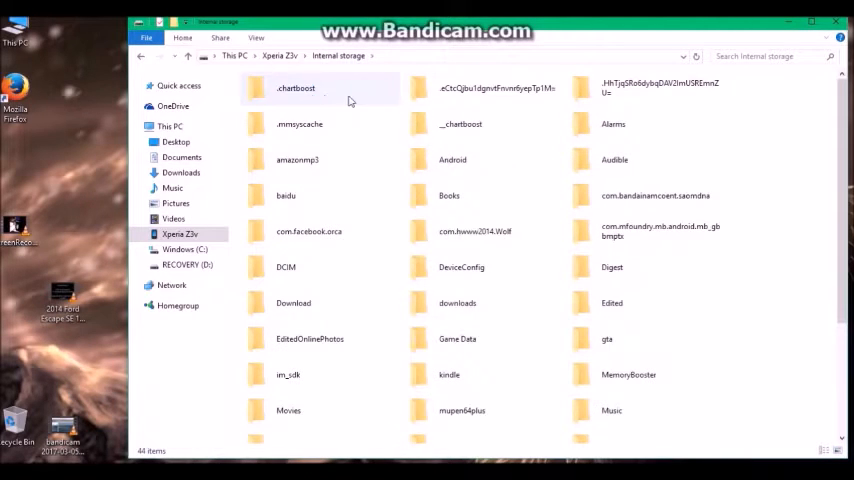
{"action": "left_click", "coordinate": [458, 304]}
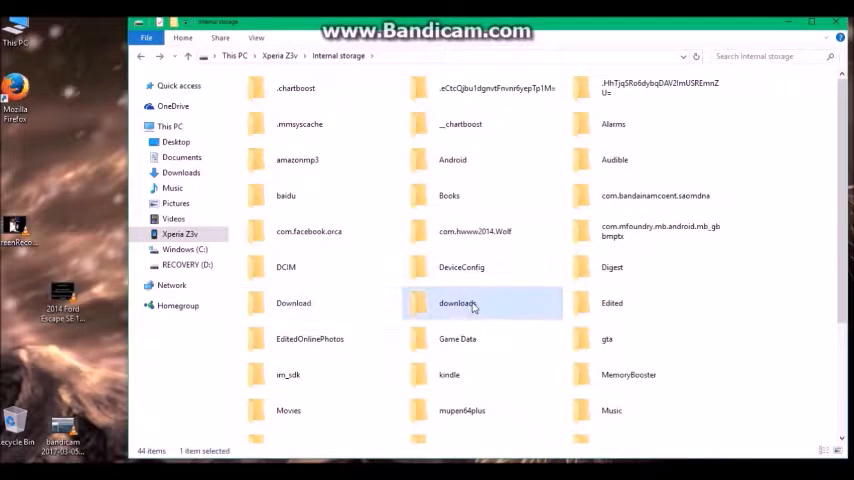
{"action": "double_click", "coordinate": [458, 304]}
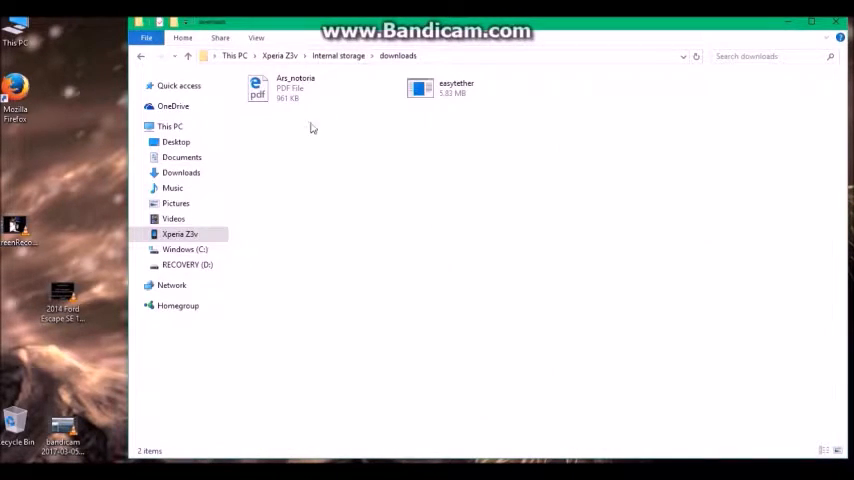
Launch the easytether installer from the downloads folder.
{"action": "left_click", "coordinate": [456, 88]}
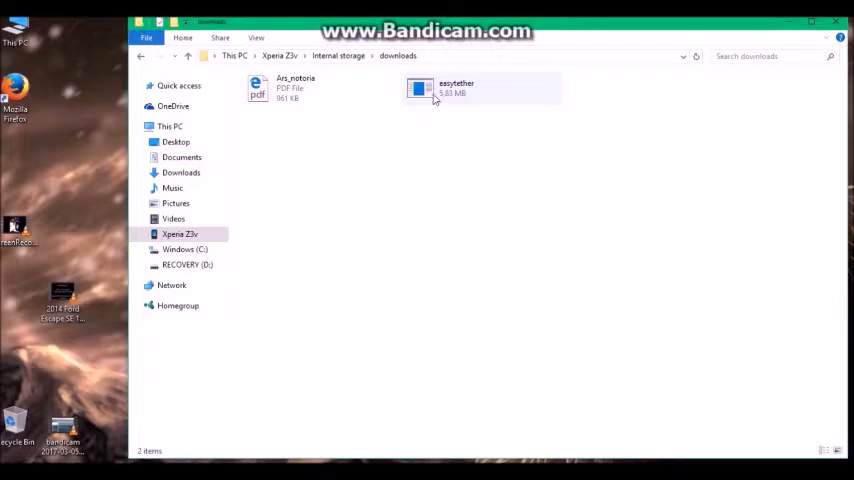
{"action": "left_click", "coordinate": [456, 88]}
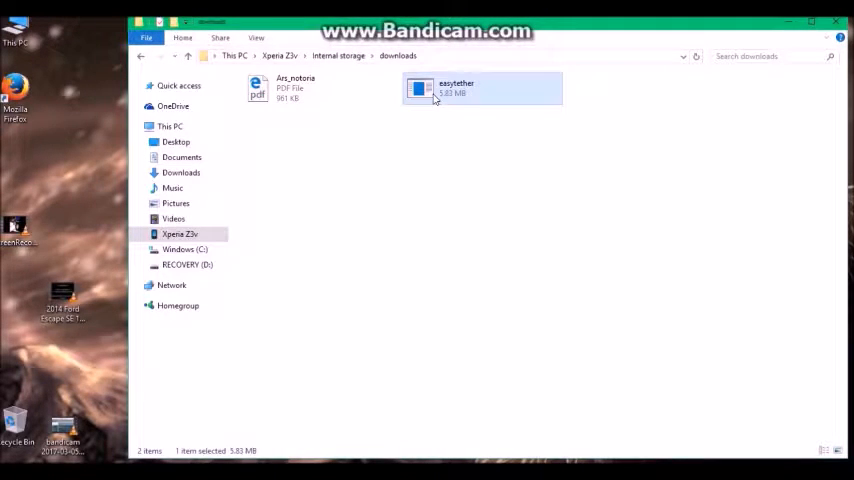
{"action": "double_click", "coordinate": [456, 88]}
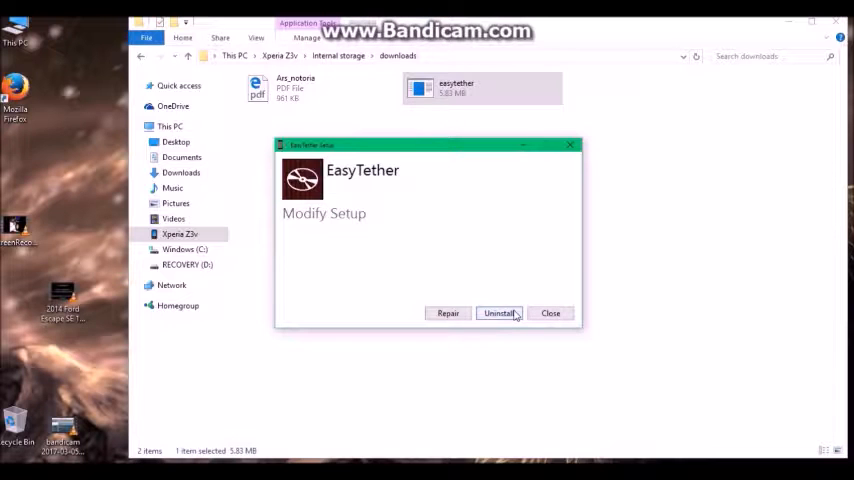
Reinstall the EasyTether driver until successful, then connect the laptop to the phone from the tray icon.
{"action": "left_click", "coordinate": [500, 312]}
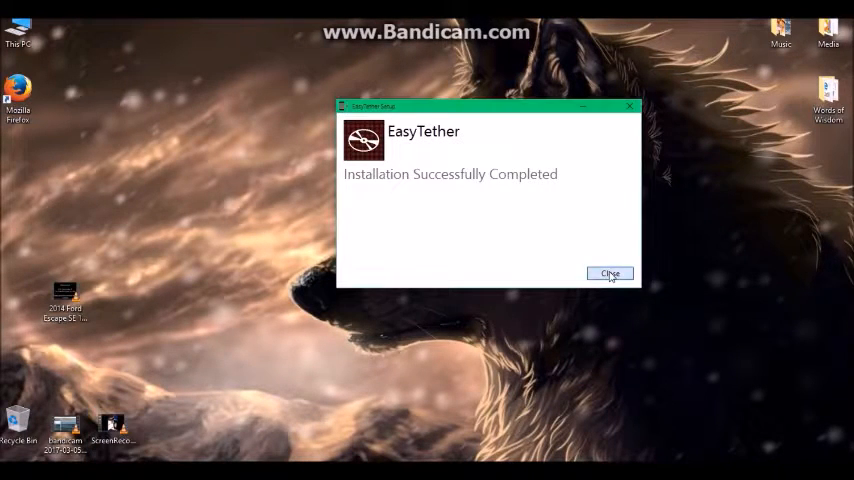
{"action": "left_click", "coordinate": [610, 274]}
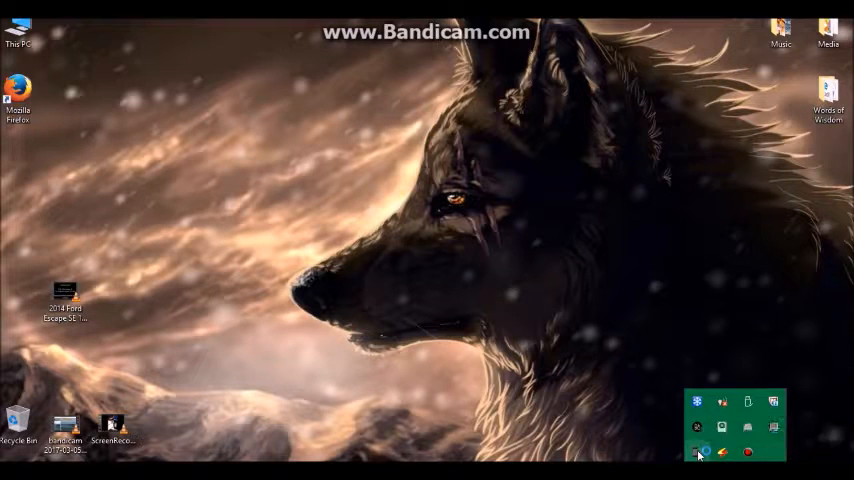
{"action": "left_click", "coordinate": [696, 452]}
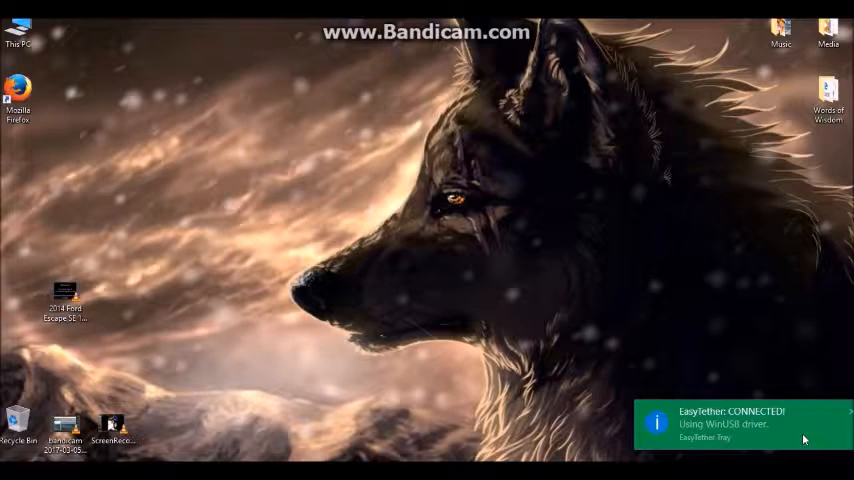
{"action": "mouse_move", "coordinate": [796, 352]}
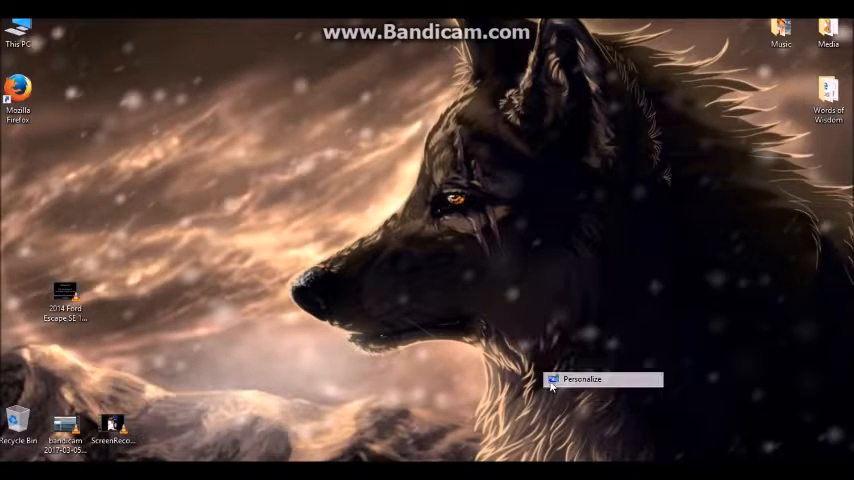
Confirm the Network status shows Internet access and reach the Network and Sharing Center.
{"action": "left_click", "coordinate": [582, 380]}
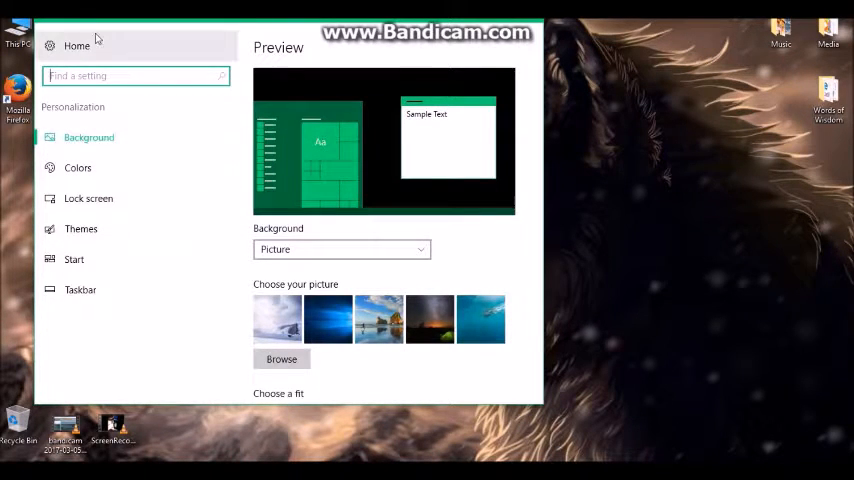
{"action": "left_click", "coordinate": [76, 44]}
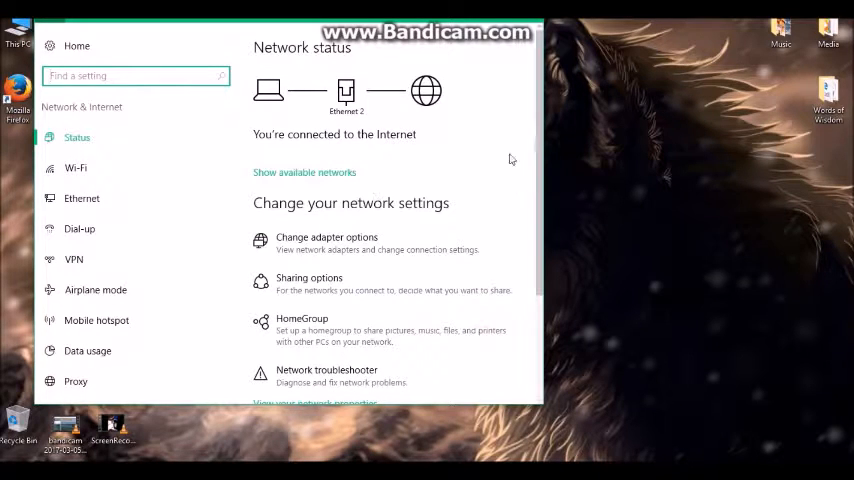
{"action": "scroll", "scroll_direction": "down", "scroll_amount": 3}
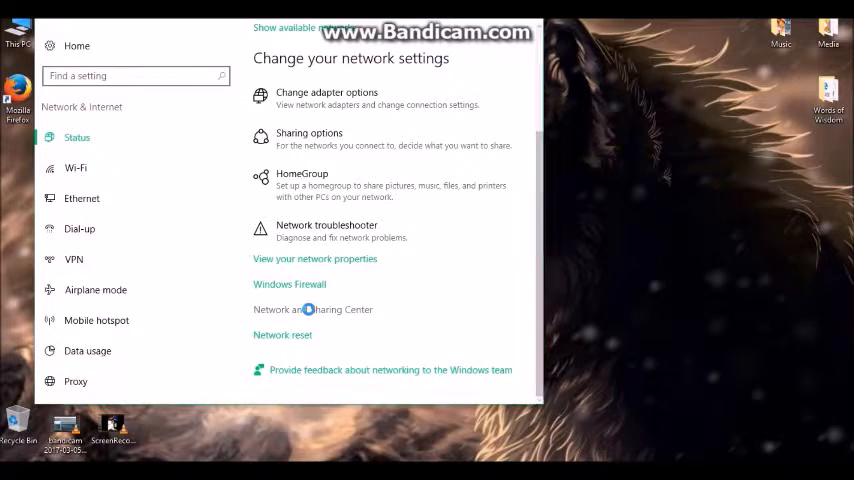
{"action": "left_click", "coordinate": [312, 308]}
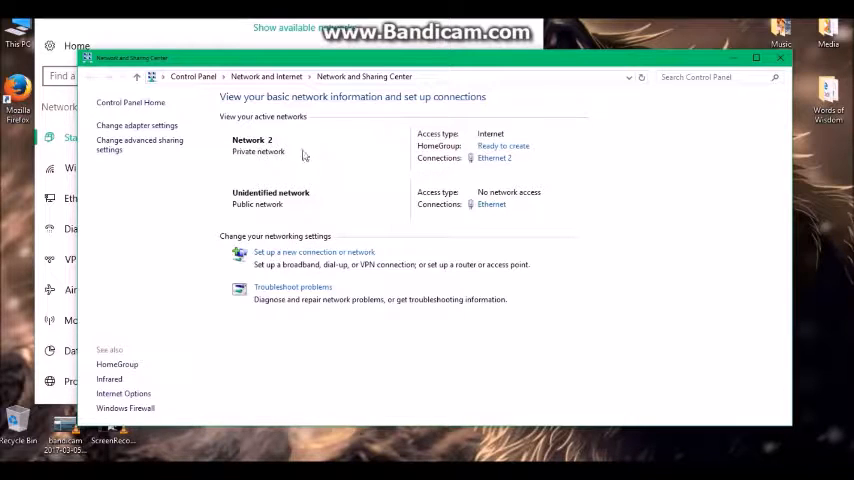
{"action": "mouse_move", "coordinate": [436, 164]}
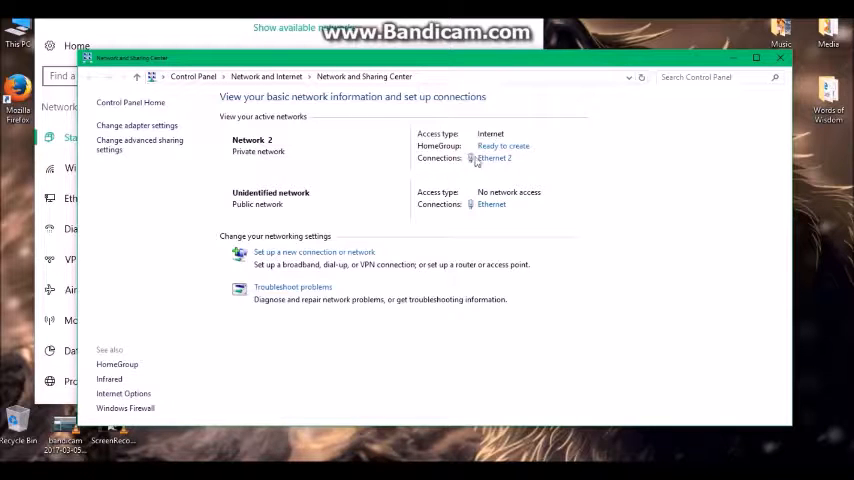
Enable 'Allow other network users to connect' on the tethered connection with Ethernet as home network.
{"action": "left_click", "coordinate": [492, 158]}
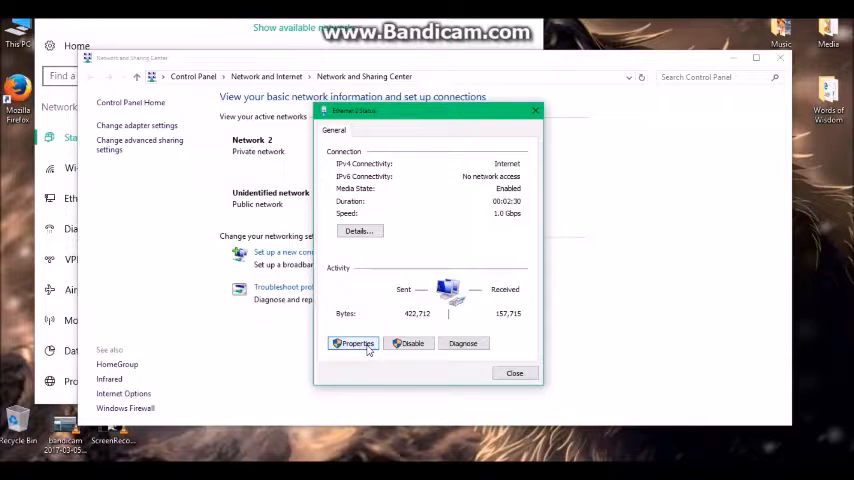
{"action": "left_click", "coordinate": [354, 344]}
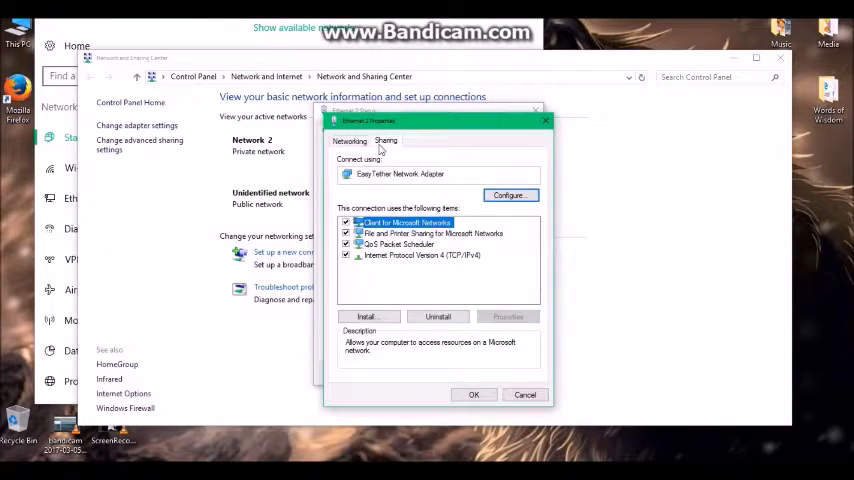
{"action": "left_click", "coordinate": [384, 140]}
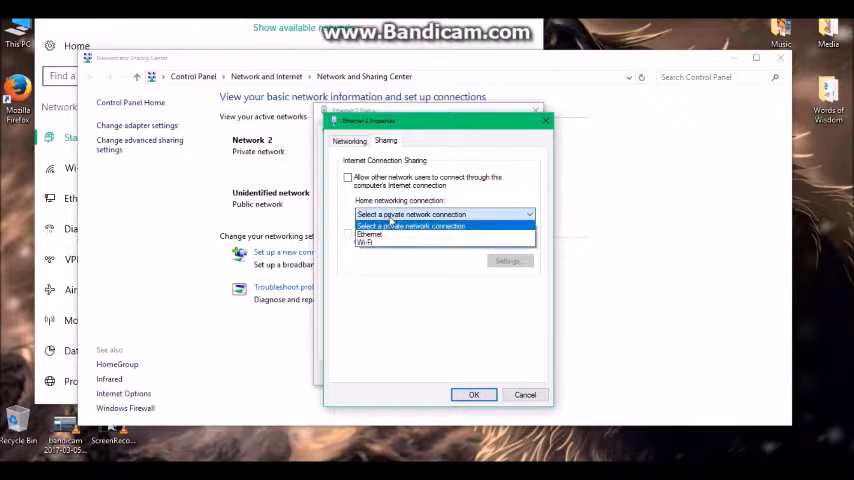
{"action": "left_click", "coordinate": [444, 214]}
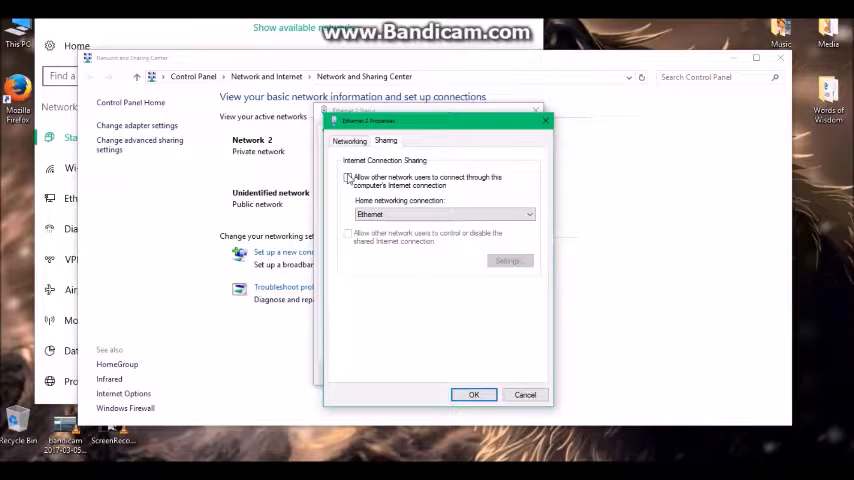
{"action": "left_click", "coordinate": [348, 178]}
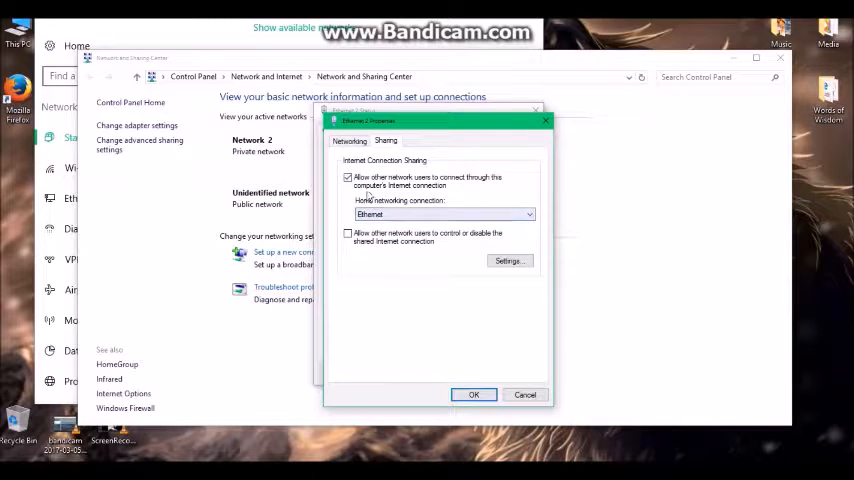
Confirm the sharing settings and close the connection status window.
{"action": "left_click", "coordinate": [472, 394]}
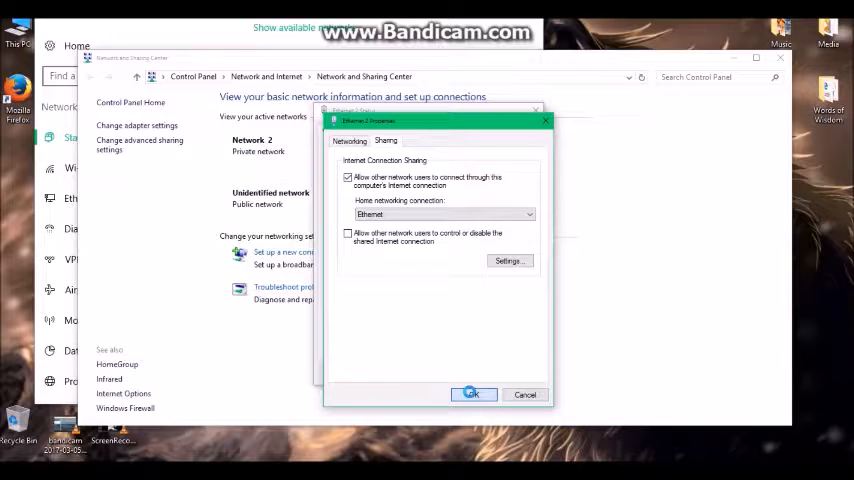
{"action": "left_click", "coordinate": [470, 392]}
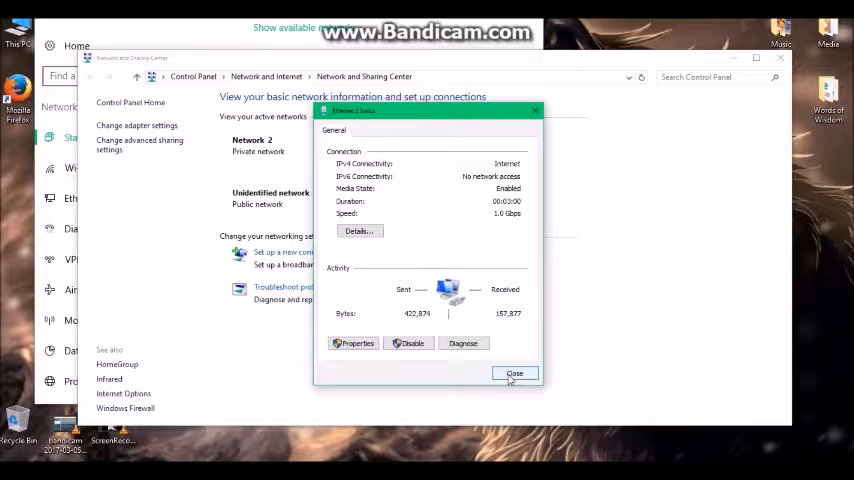
{"action": "left_click", "coordinate": [516, 372]}
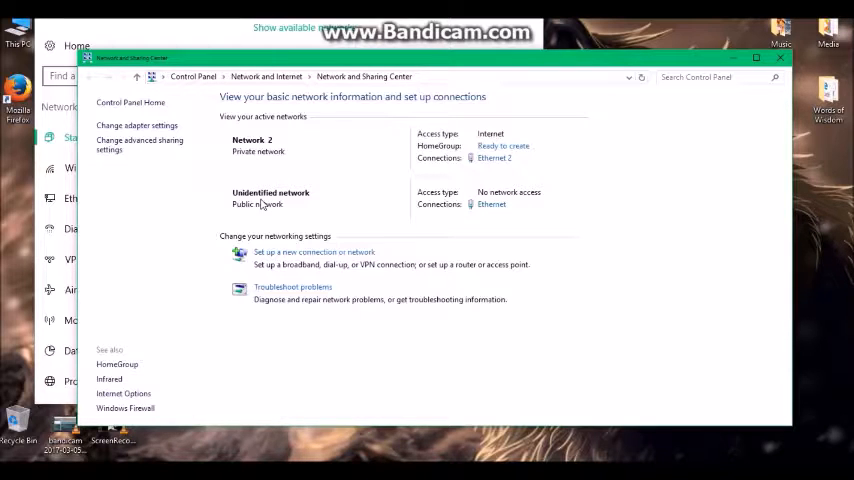
{"action": "mouse_move", "coordinate": [308, 204]}
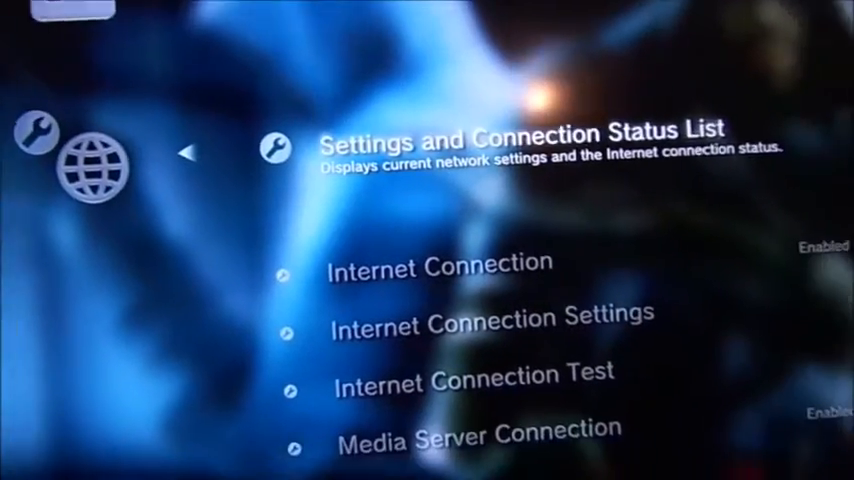
Start Internet Connection Settings on the PS3 and choose Wired Connection.
{"action": "key", "text": "down"}
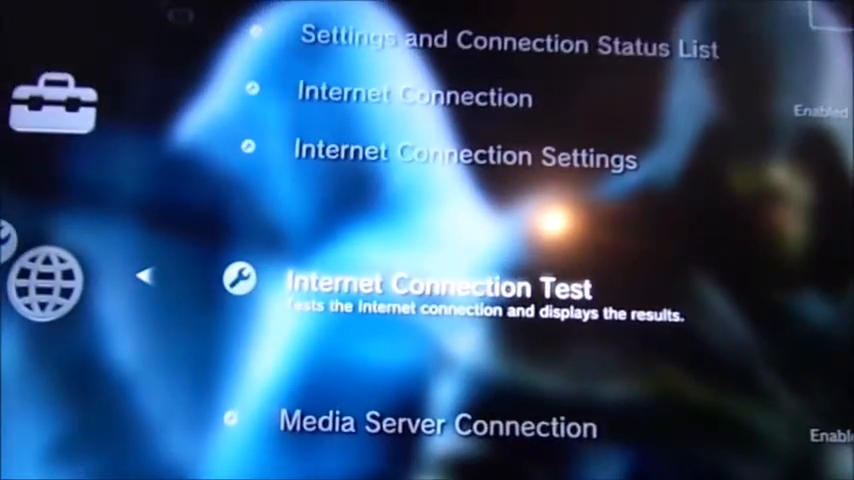
{"action": "key", "text": "Up"}
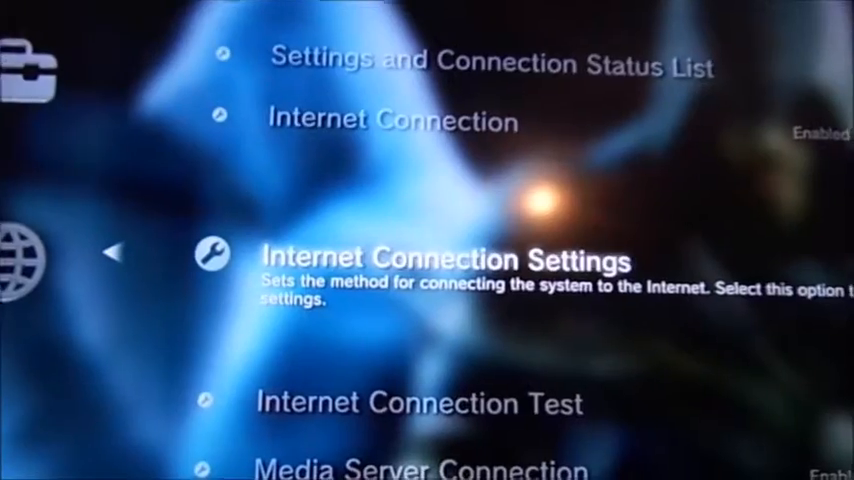
{"action": "left_click", "coordinate": [440, 260]}
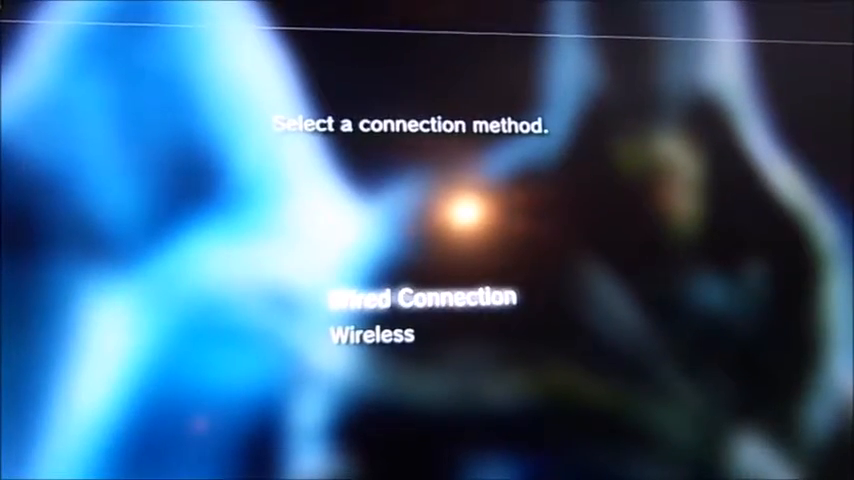
{"action": "left_click", "coordinate": [424, 296]}
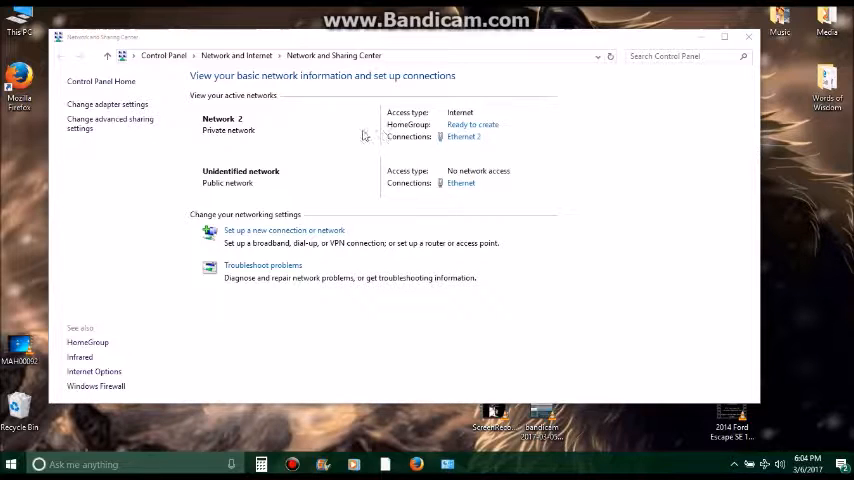
{"action": "mouse_move", "coordinate": [464, 136]}
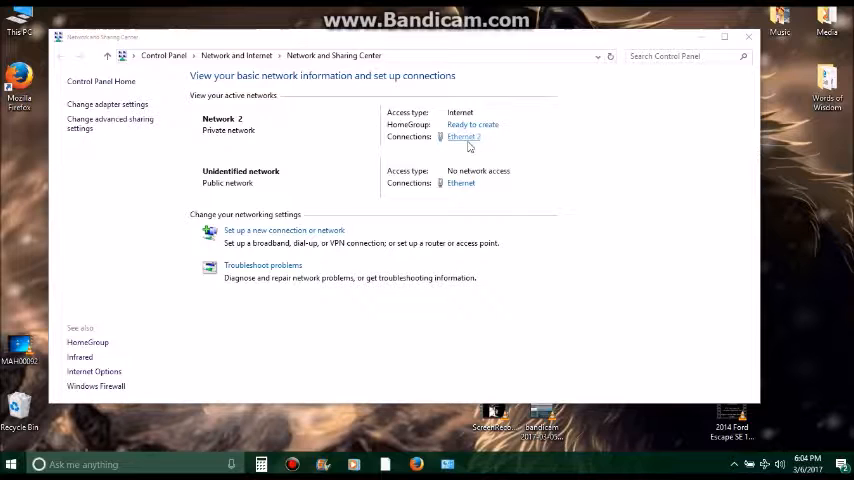
{"action": "mouse_move", "coordinate": [368, 178]}
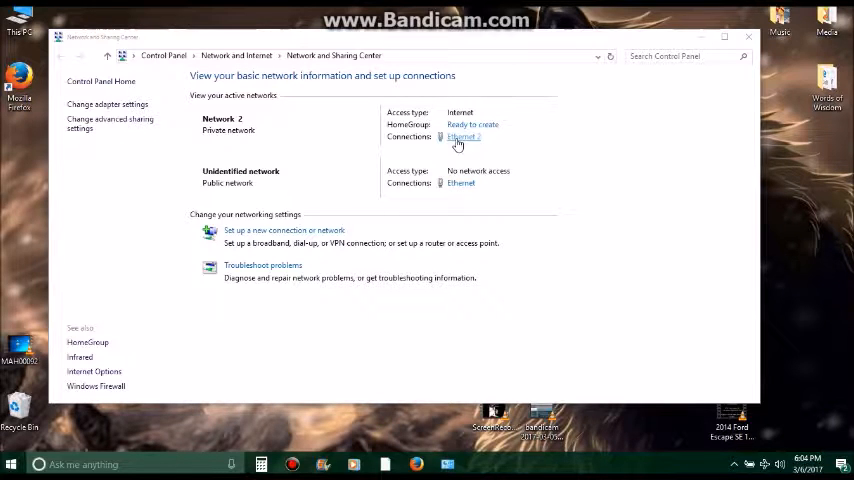
Untick 'Allow other network users to connect' on the tethered connection and confirm.
{"action": "left_click", "coordinate": [462, 136]}
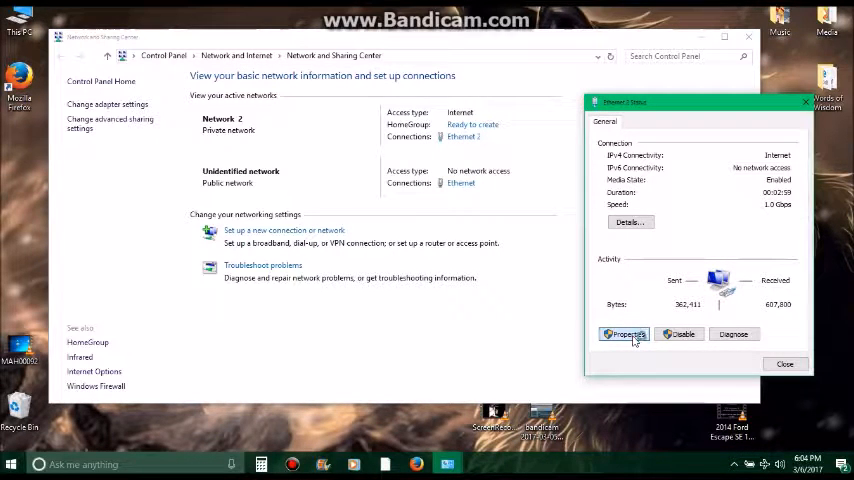
{"action": "left_click", "coordinate": [624, 334]}
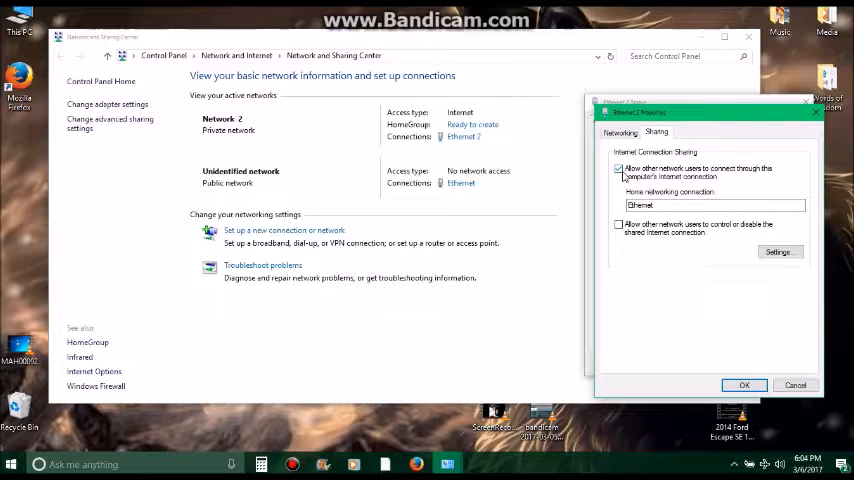
{"action": "left_click", "coordinate": [620, 168]}
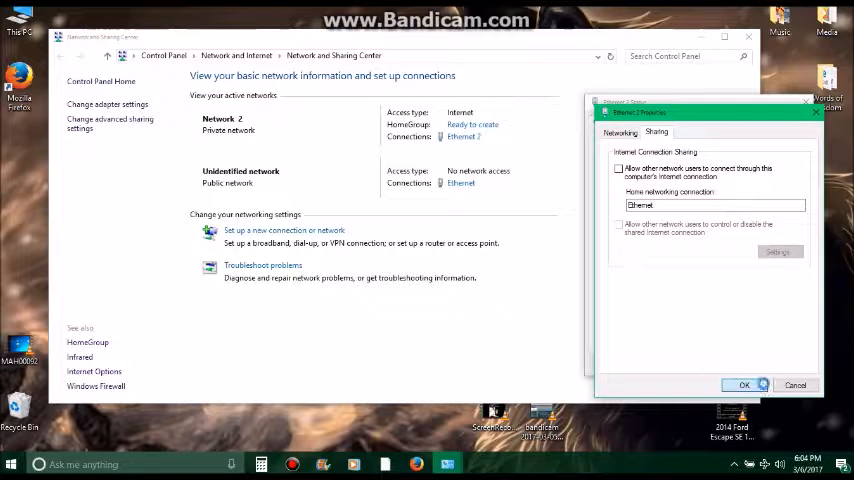
{"action": "left_click", "coordinate": [744, 384]}
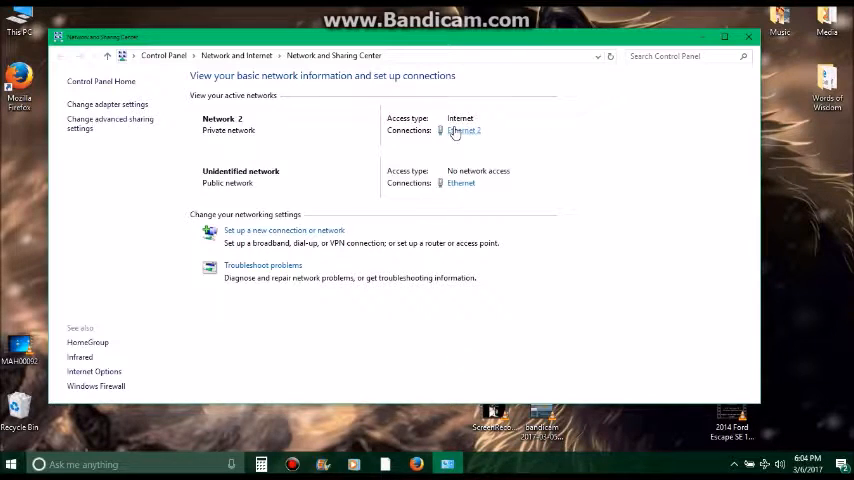
Re-enable connection sharing with Ethernet chosen as the home networking connection and confirm.
{"action": "left_click", "coordinate": [466, 132]}
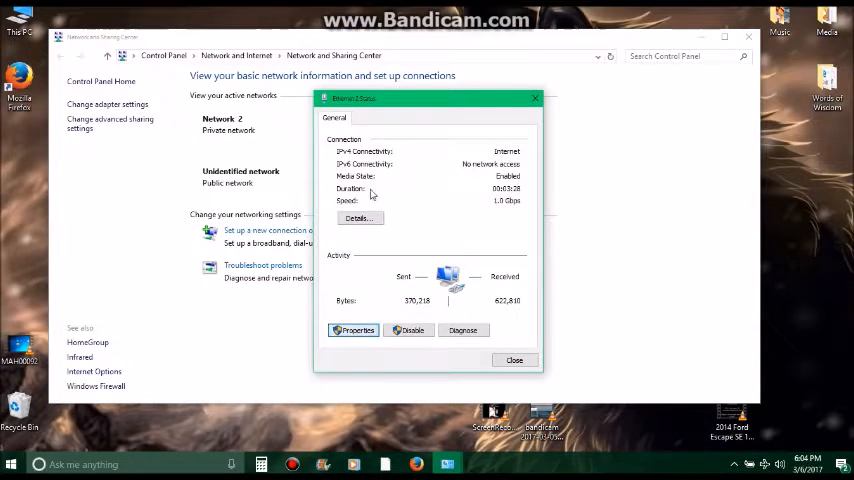
{"action": "left_click", "coordinate": [352, 330]}
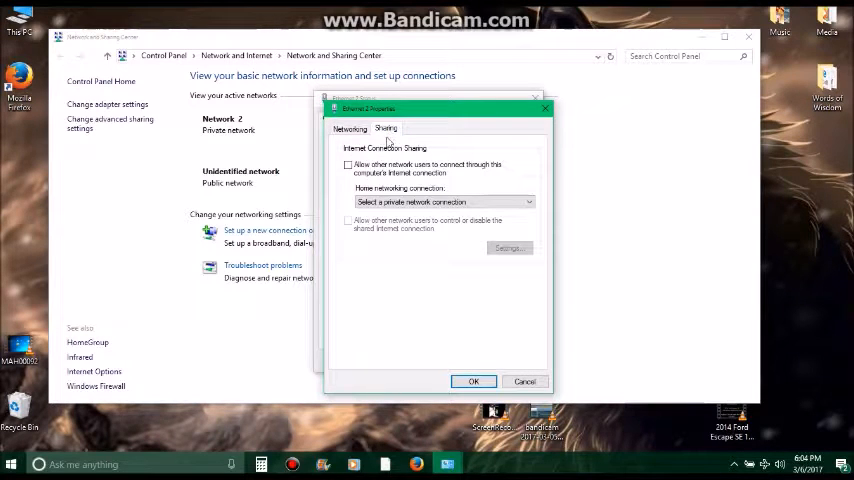
{"action": "left_click", "coordinate": [440, 200]}
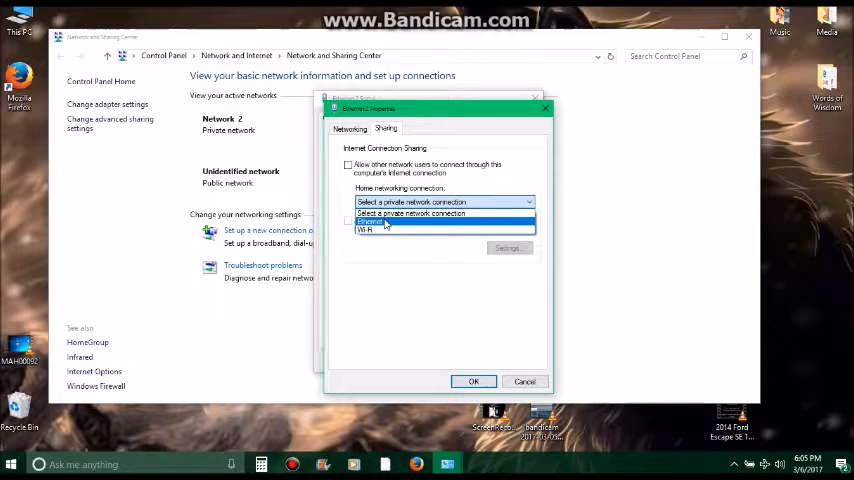
{"action": "left_click", "coordinate": [372, 220]}
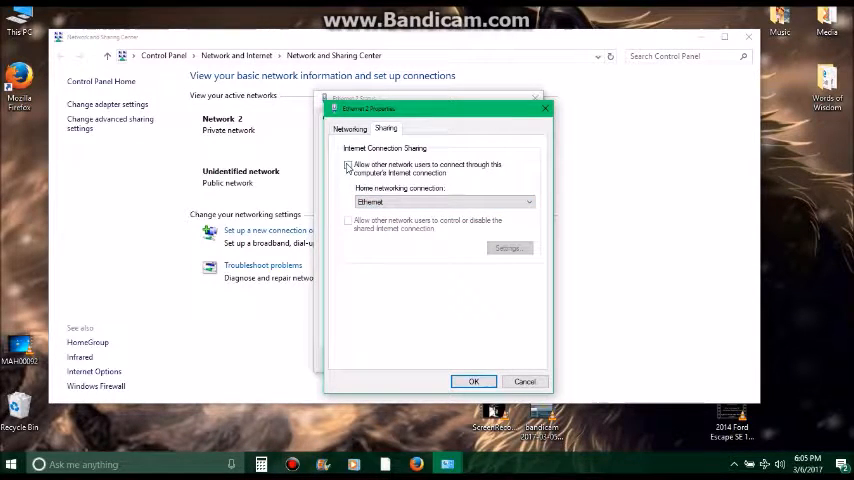
{"action": "left_click", "coordinate": [348, 168]}
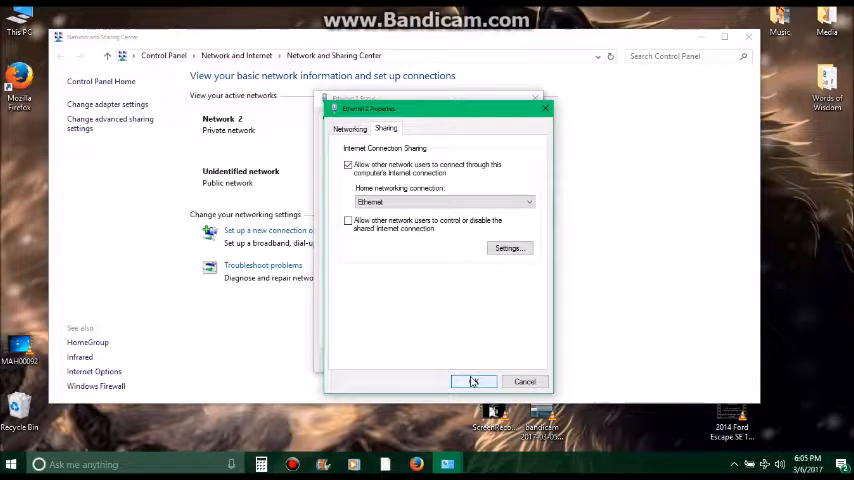
{"action": "left_click", "coordinate": [472, 380]}
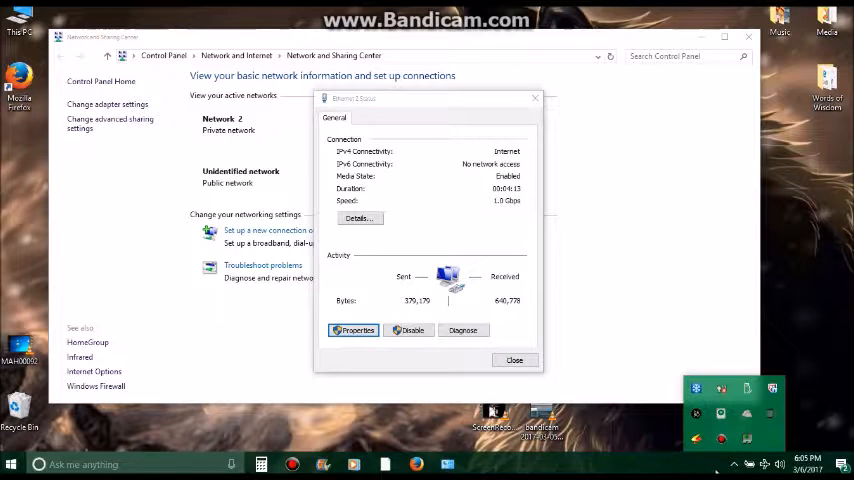